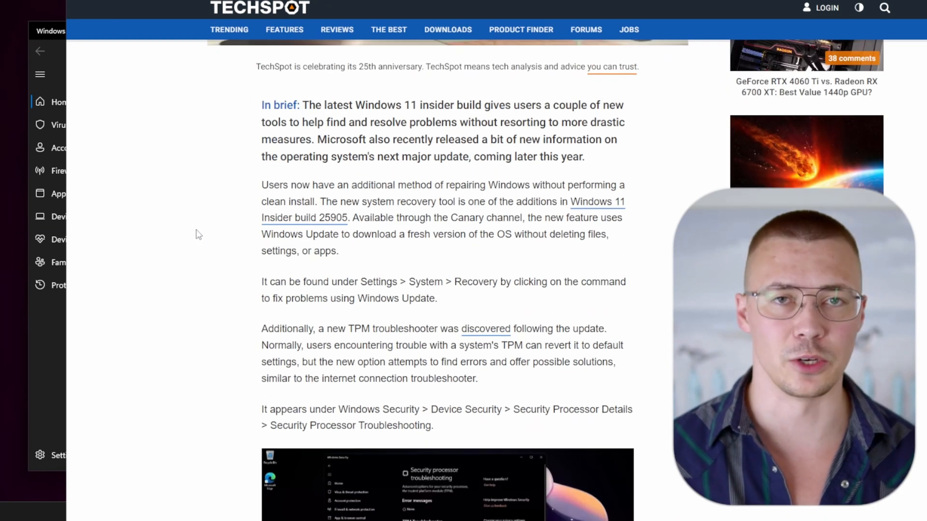
Scroll the TechSpot article past the TPM troubleshooter screenshot to the Rust kernel paragraph
{"action": "scroll", "scroll_direction": "down", "scroll_amount": 3}
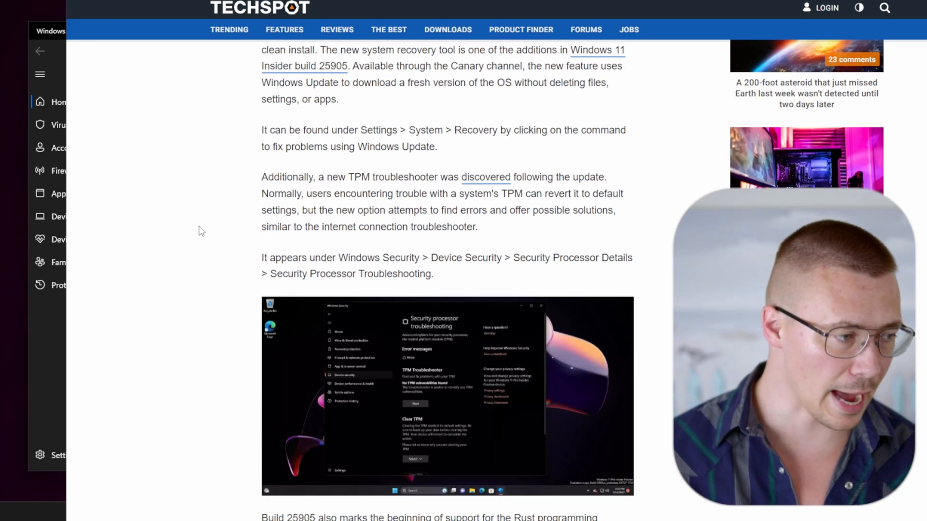
{"action": "scroll", "scroll_direction": "down", "scroll_amount": 3}
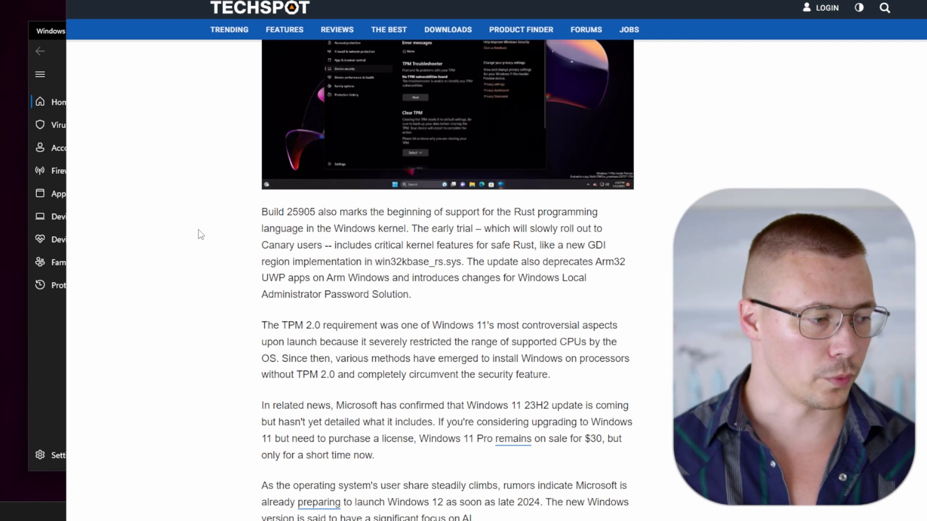
{"action": "mouse_move", "coordinate": [203, 243]}
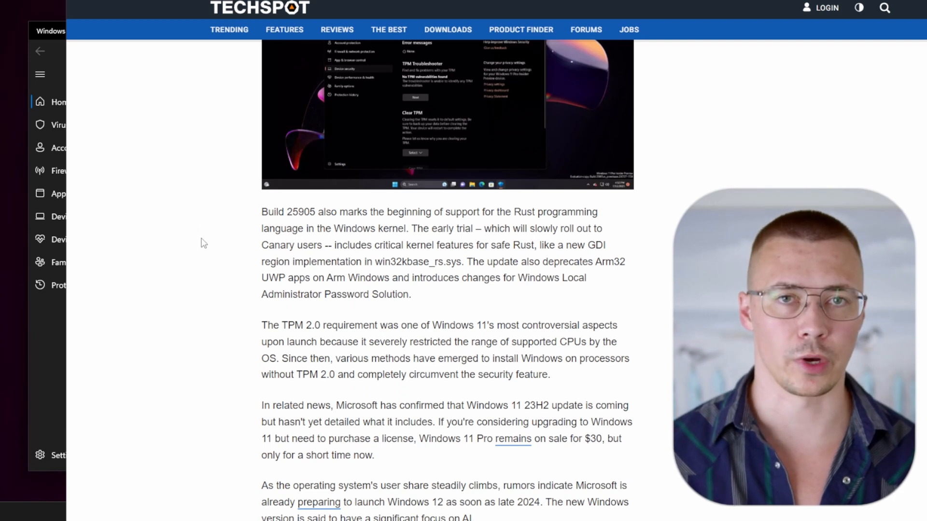
{"action": "mouse_move", "coordinate": [195, 240]}
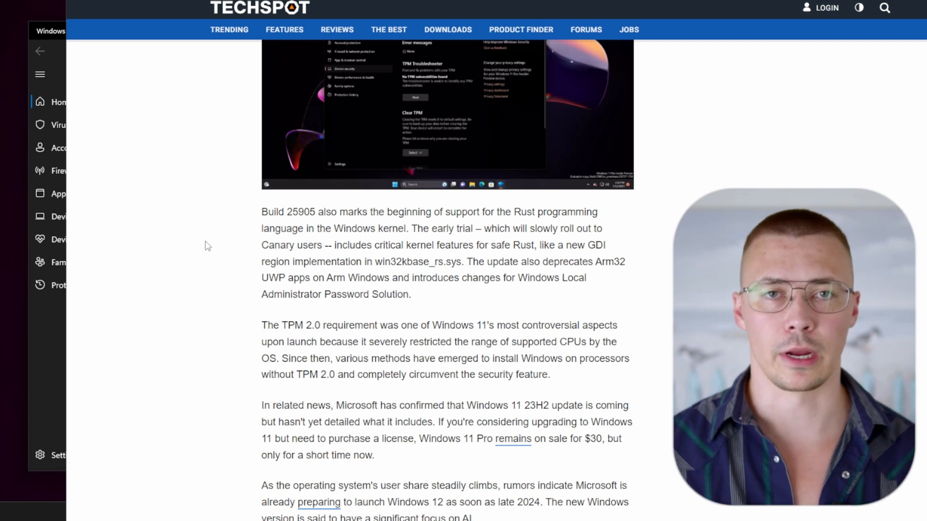
{"action": "mouse_move", "coordinate": [207, 233]}
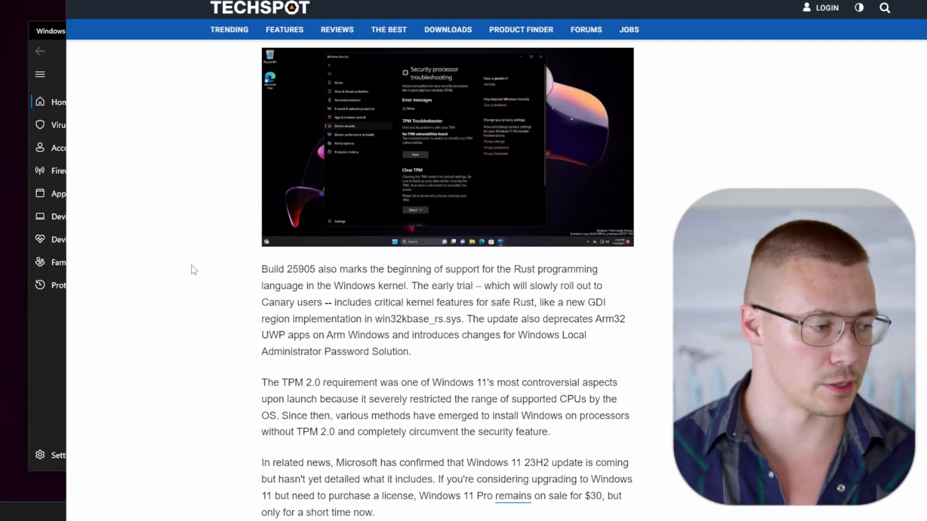
{"action": "mouse_move", "coordinate": [189, 267]}
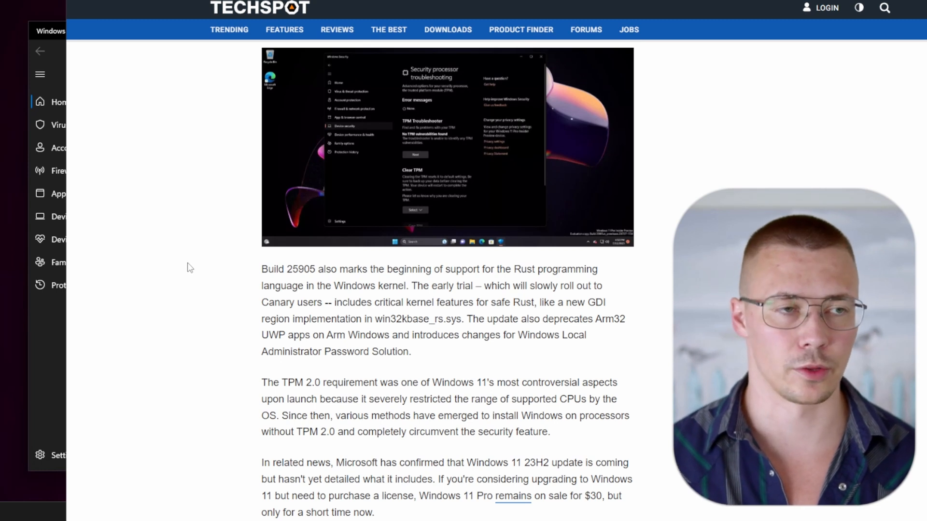
{"action": "mouse_move", "coordinate": [186, 270]}
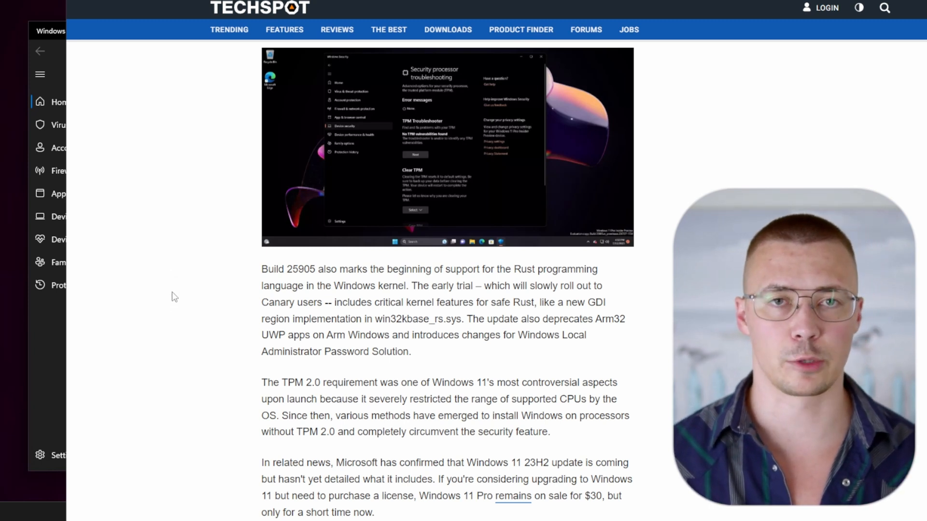
{"action": "mouse_move", "coordinate": [159, 295]}
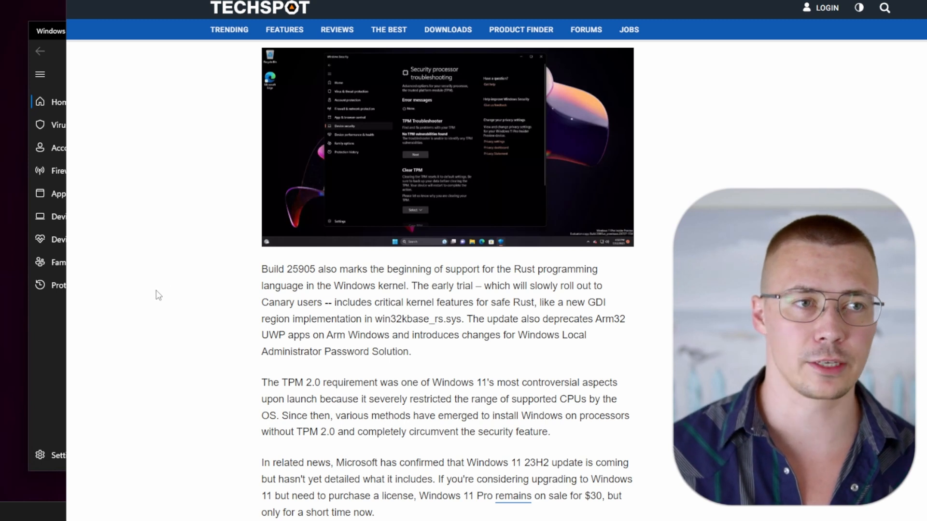
{"action": "mouse_move", "coordinate": [166, 295]}
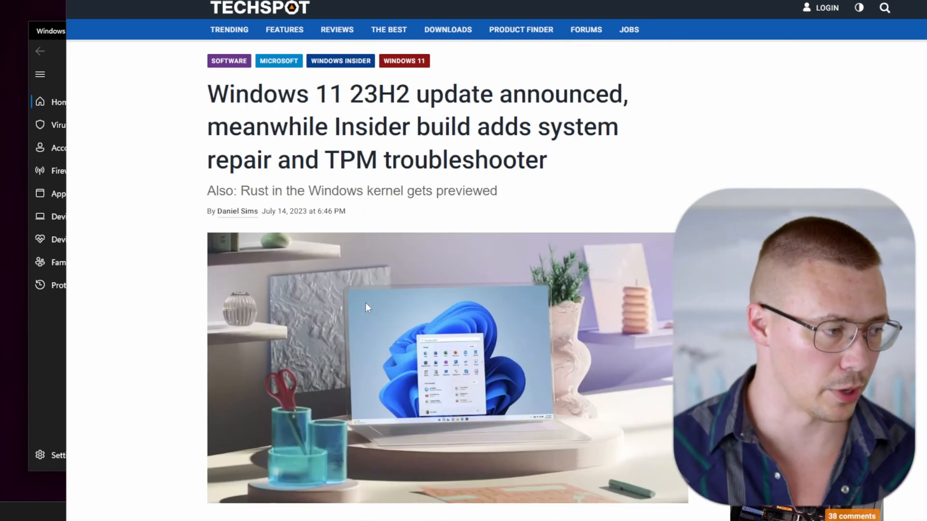
{"action": "mouse_move", "coordinate": [337, 170]}
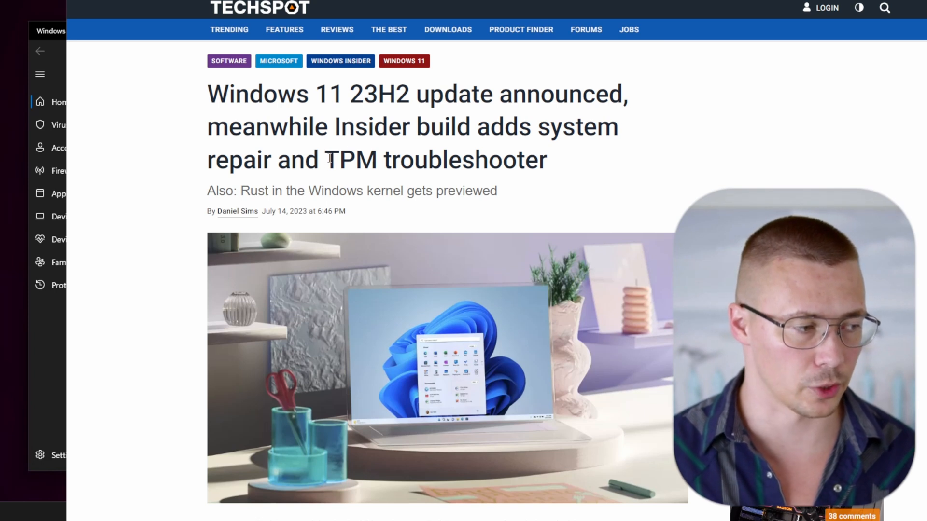
{"action": "scroll", "scroll_direction": "down", "scroll_amount": 3}
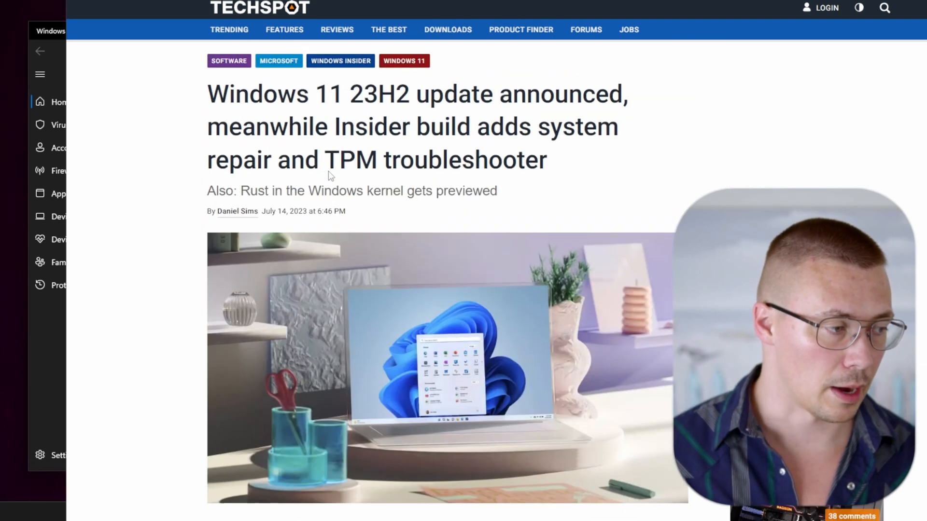
{"action": "mouse_move", "coordinate": [329, 167]}
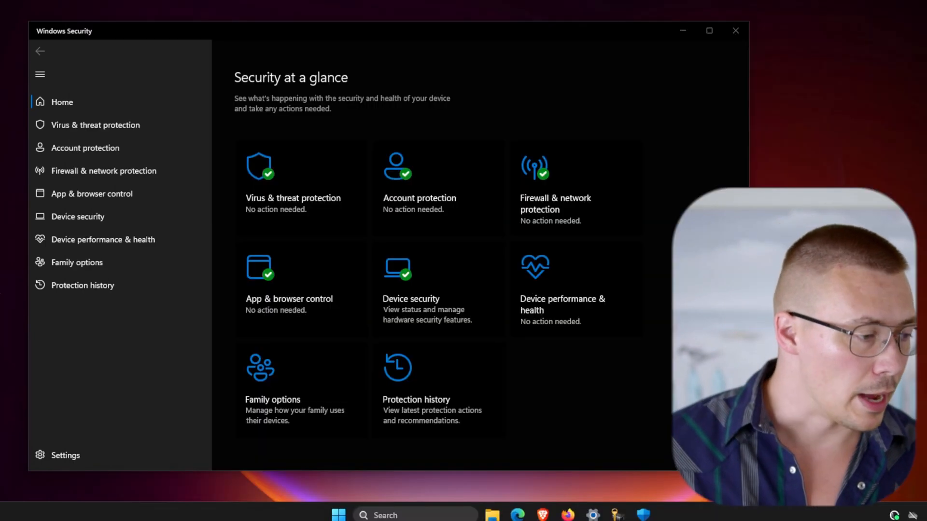
{"action": "mouse_move", "coordinate": [311, 164]}
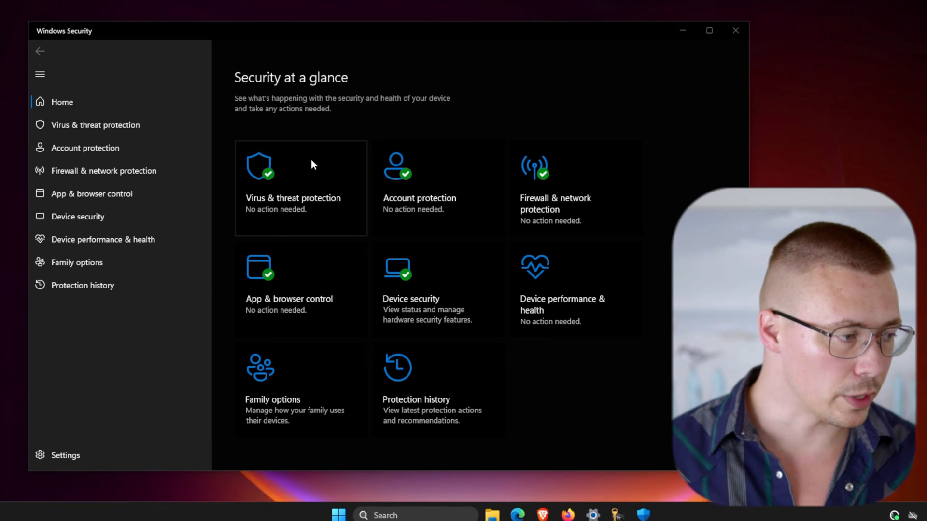
{"action": "mouse_move", "coordinate": [544, 376]}
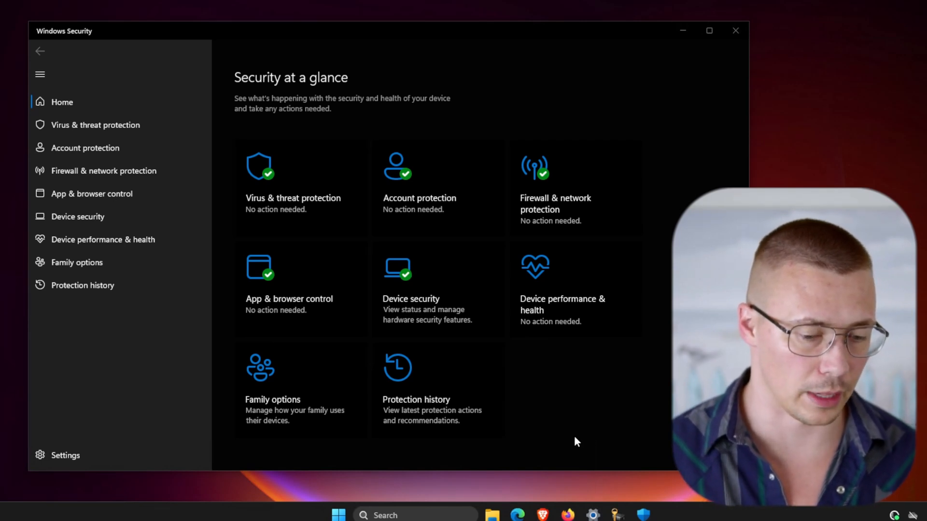
{"action": "mouse_move", "coordinate": [614, 496]}
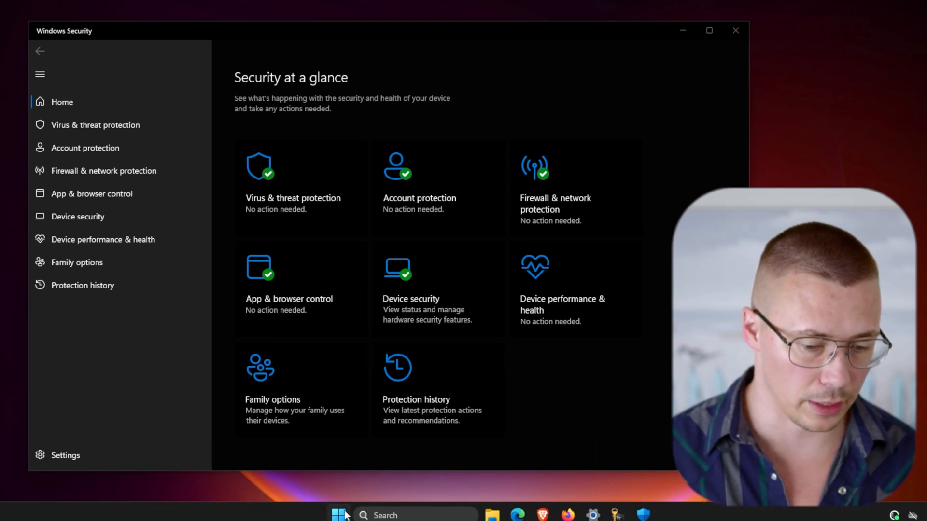
{"action": "mouse_move", "coordinate": [406, 515]}
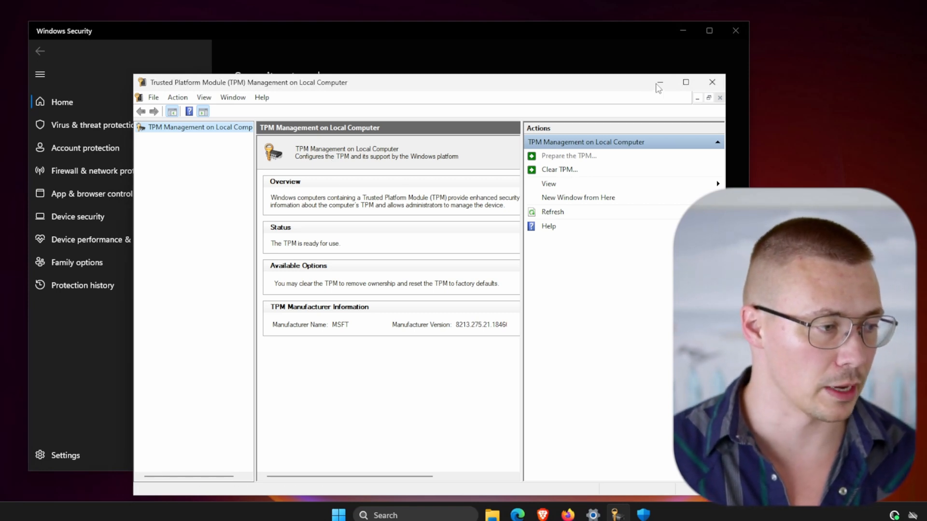
{"action": "left_click", "coordinate": [711, 82]}
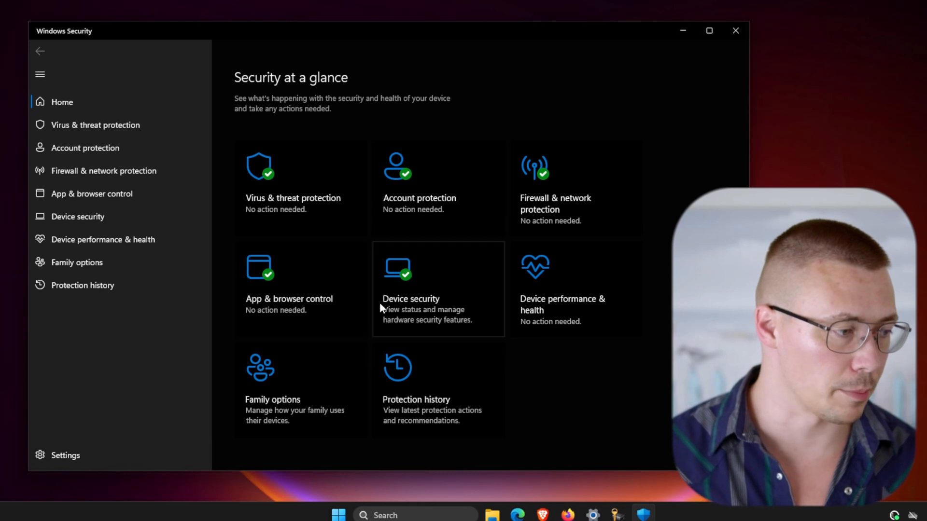
{"action": "mouse_move", "coordinate": [397, 314]}
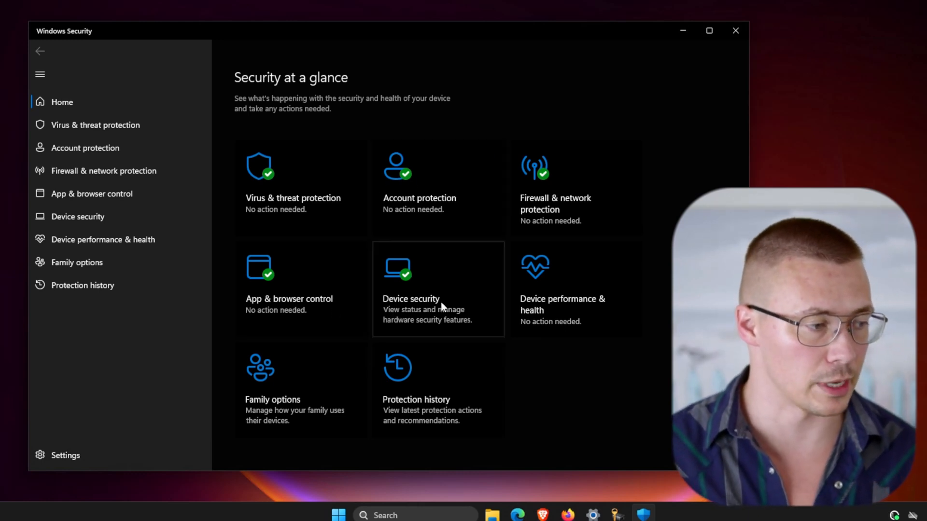
Go through Device security and Security processor details to the Clear TPM troubleshooting page
{"action": "left_click", "coordinate": [411, 299]}
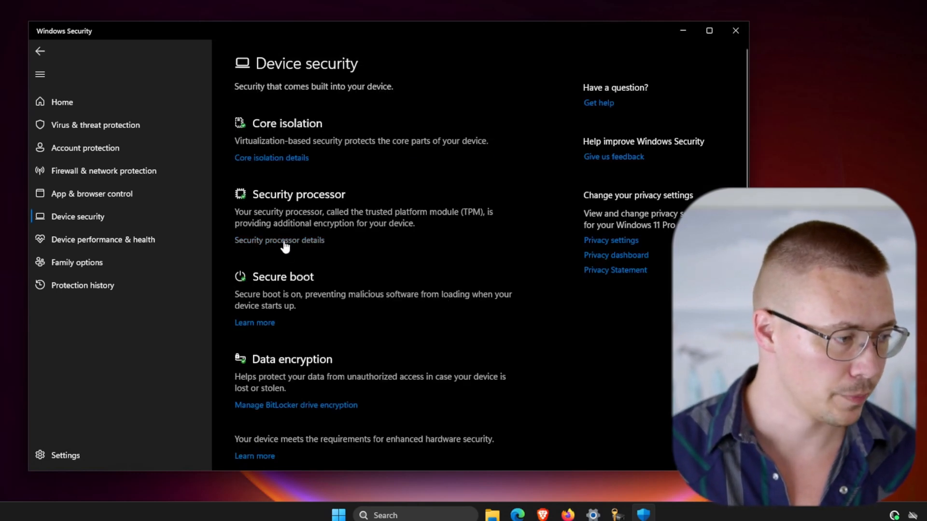
{"action": "left_click", "coordinate": [279, 240]}
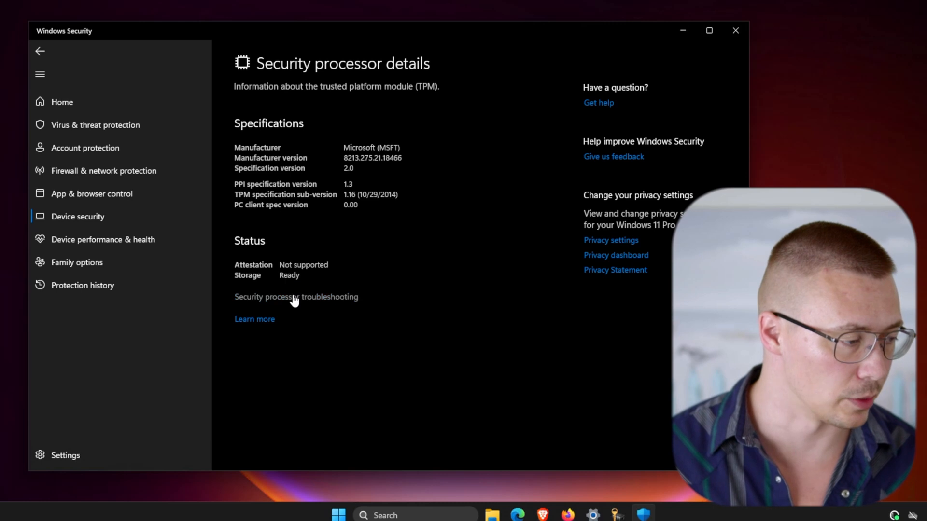
{"action": "left_click", "coordinate": [295, 297]}
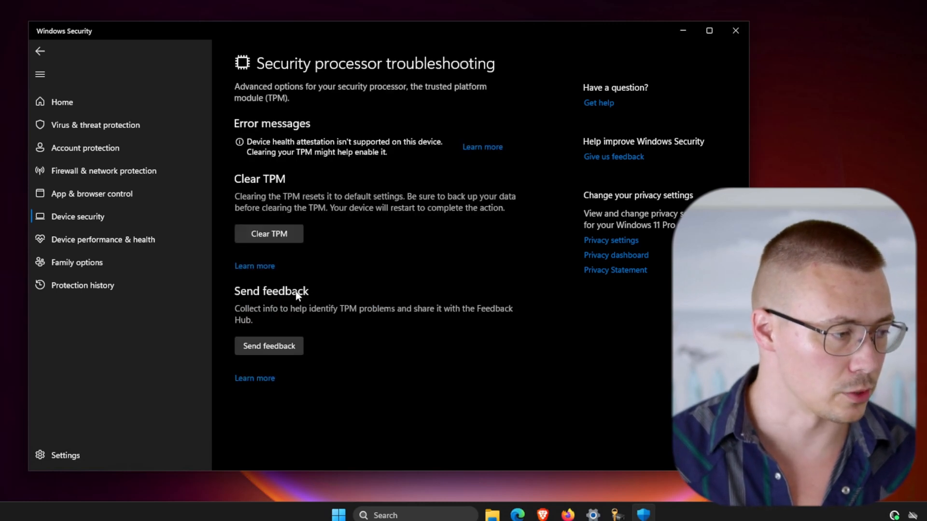
{"action": "mouse_move", "coordinate": [219, 284]}
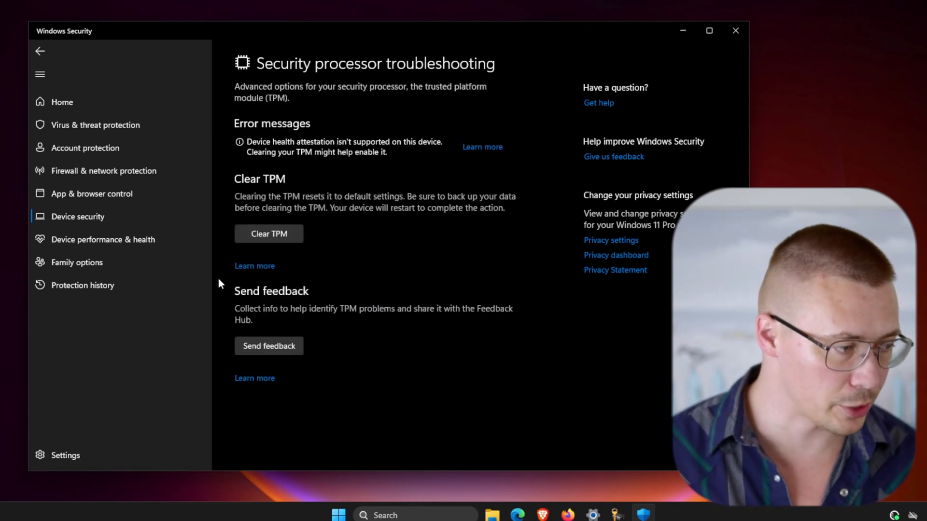
{"action": "mouse_move", "coordinate": [311, 215]}
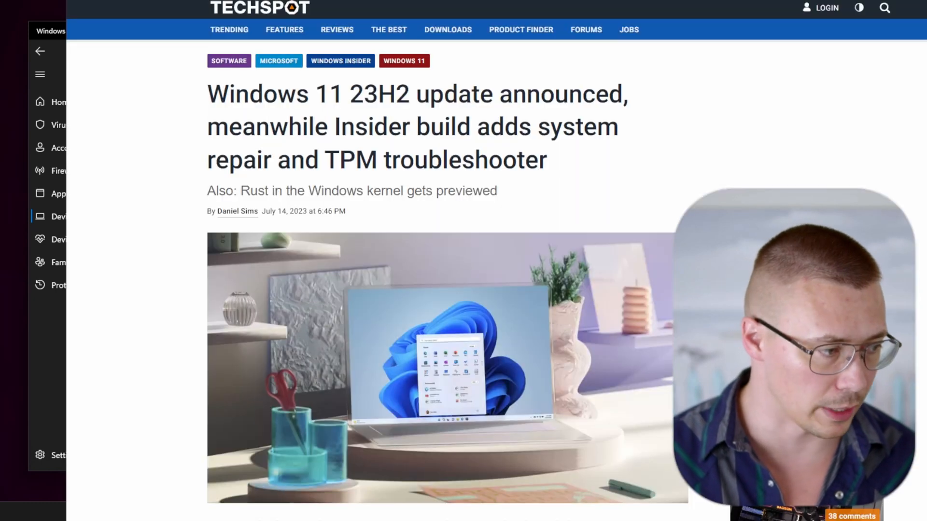
Scroll the TechSpot article down to the Security processor troubleshooting screenshot
{"action": "scroll", "scroll_direction": "down", "scroll_amount": 3}
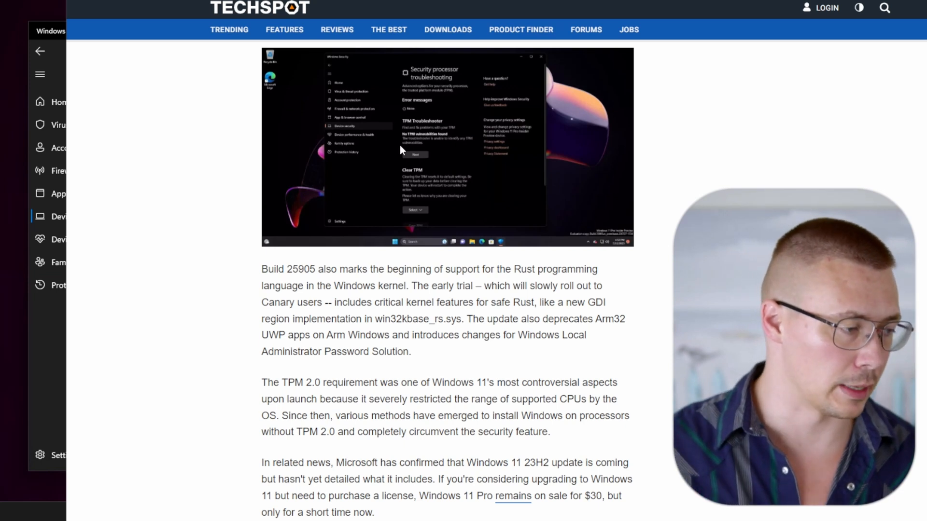
{"action": "mouse_move", "coordinate": [37, 294]}
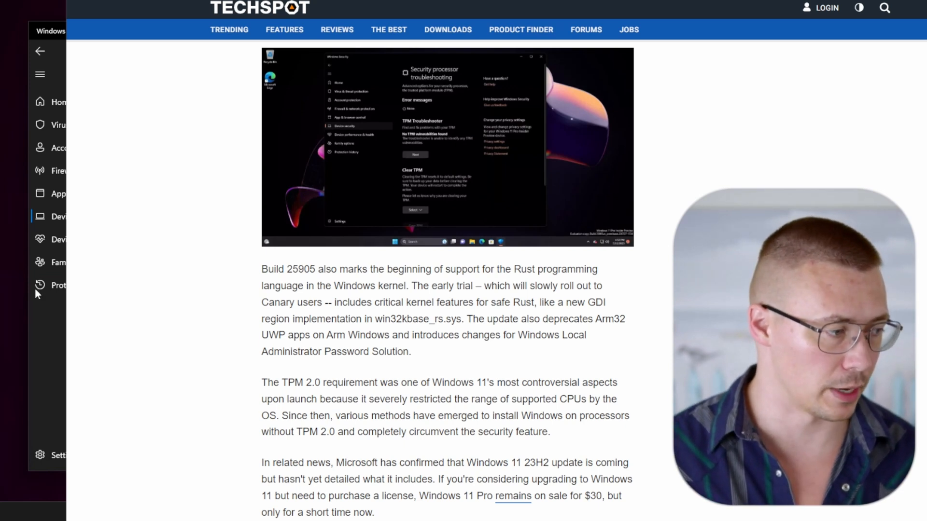
{"action": "mouse_move", "coordinate": [32, 334]}
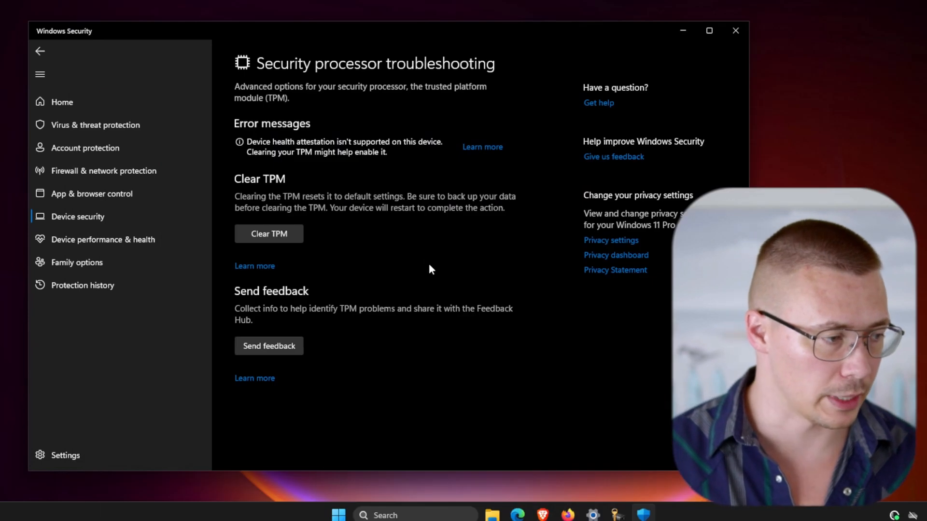
{"action": "mouse_move", "coordinate": [255, 202]}
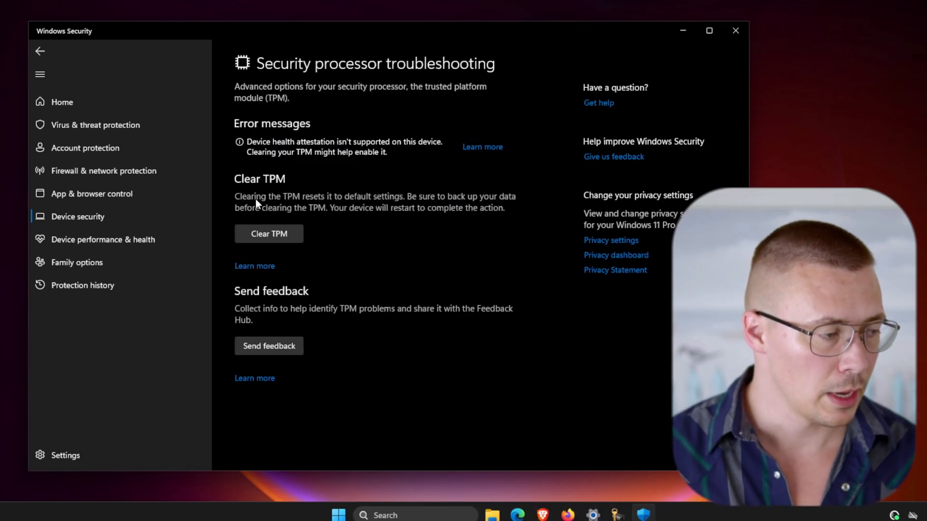
{"action": "mouse_move", "coordinate": [376, 214]}
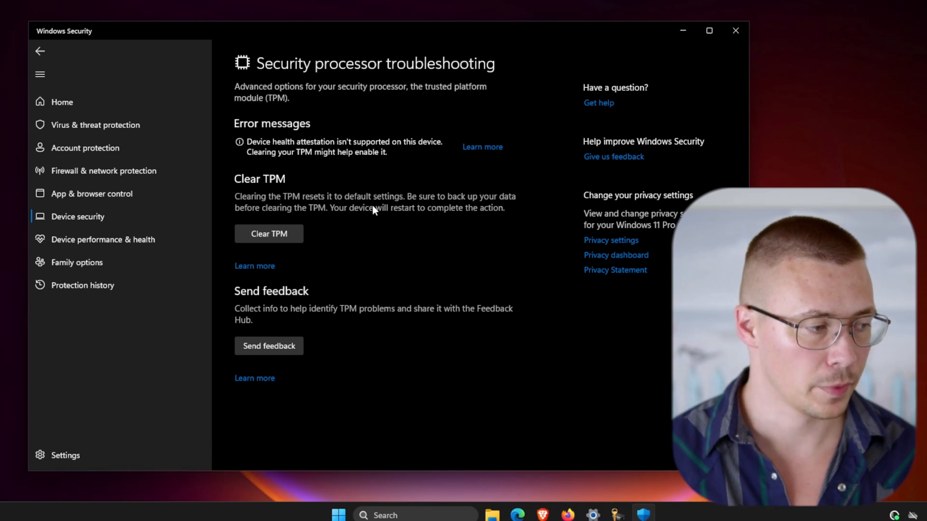
{"action": "mouse_move", "coordinate": [366, 195]}
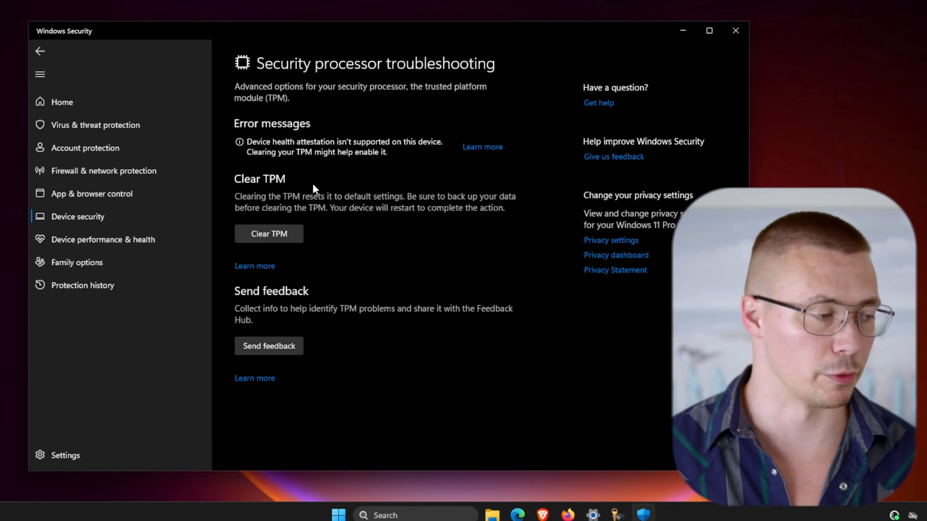
{"action": "mouse_move", "coordinate": [287, 214]}
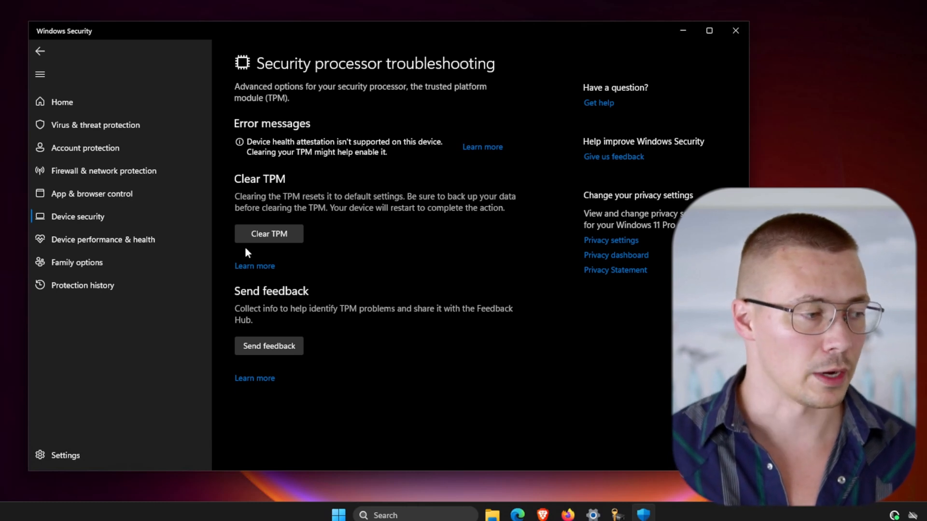
{"action": "mouse_move", "coordinate": [269, 233]}
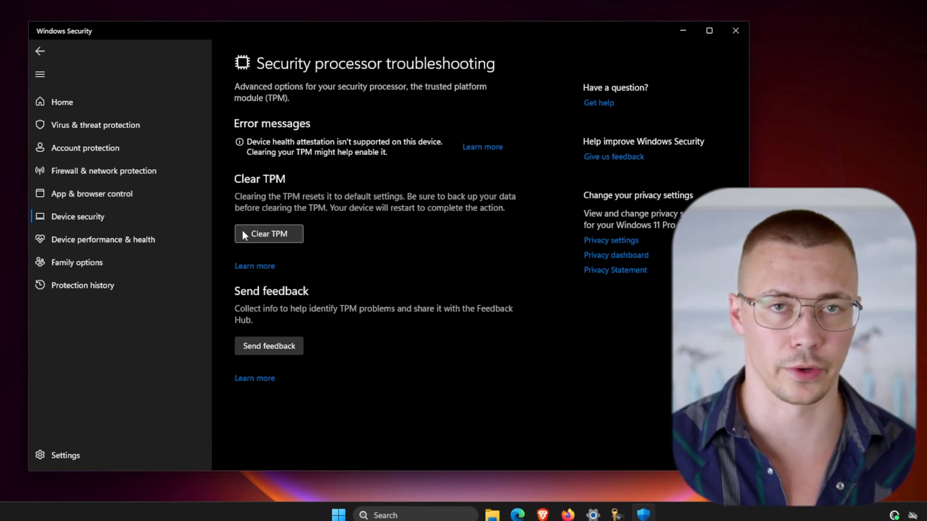
{"action": "mouse_move", "coordinate": [337, 197]}
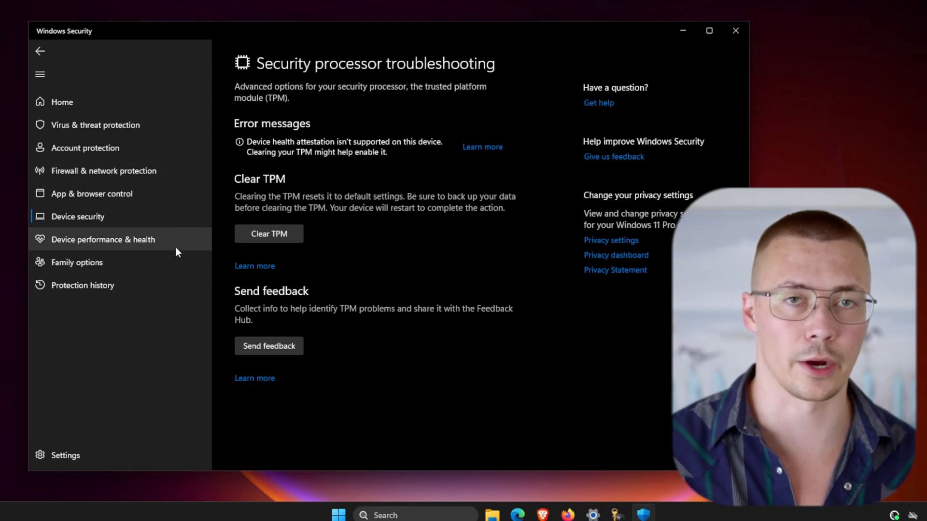
{"action": "mouse_move", "coordinate": [284, 227]}
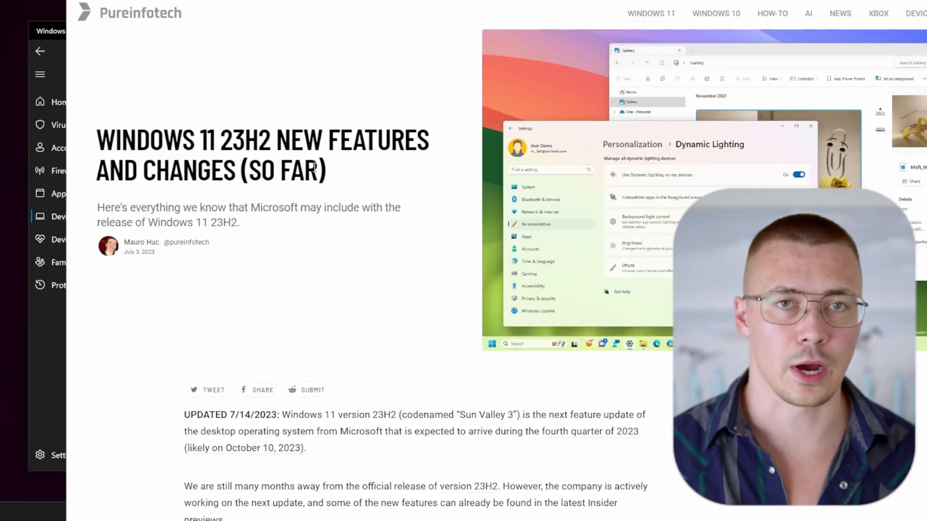
Scroll the Pureinfotech article to the 23H2 TL;DR feature list and clear the RAR highlight
{"action": "scroll", "scroll_direction": "down", "scroll_amount": 3}
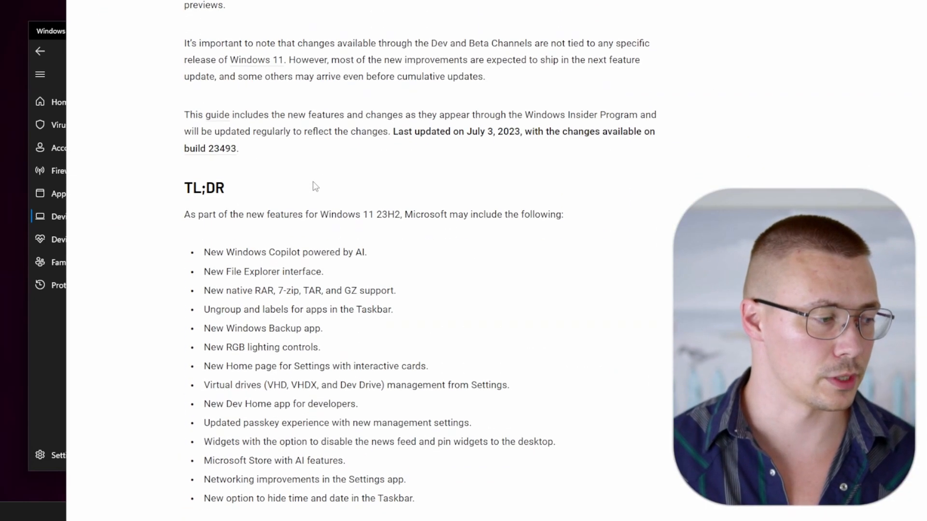
{"action": "scroll", "scroll_direction": "down", "scroll_amount": 3}
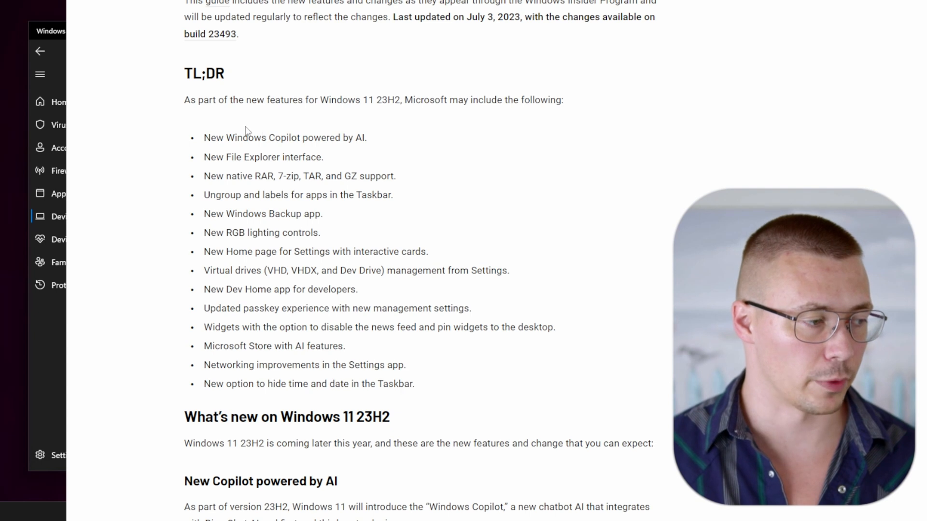
{"action": "mouse_move", "coordinate": [235, 109]}
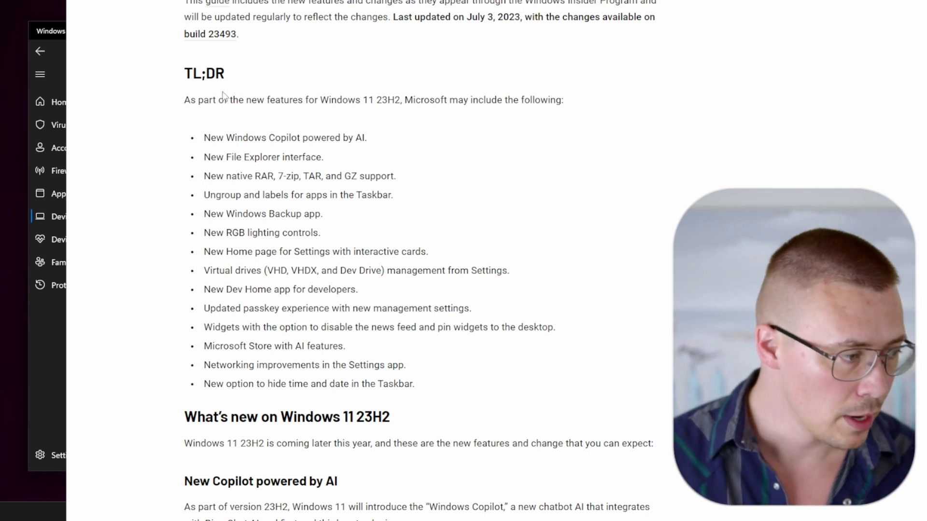
{"action": "mouse_move", "coordinate": [180, 158]}
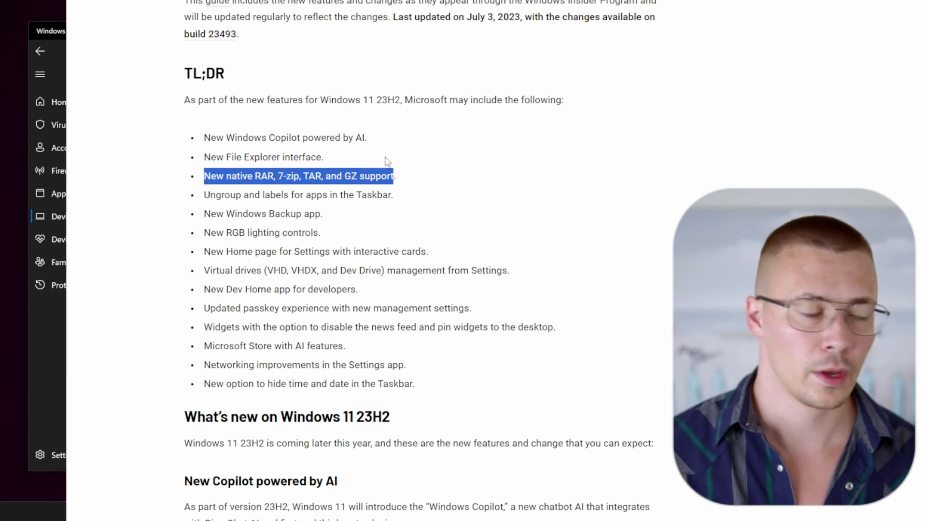
{"action": "left_click", "coordinate": [405, 133]}
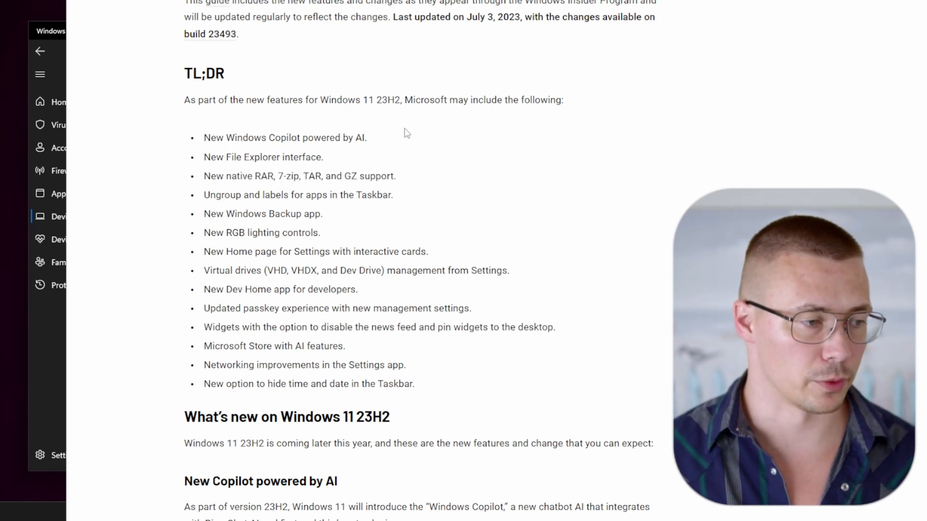